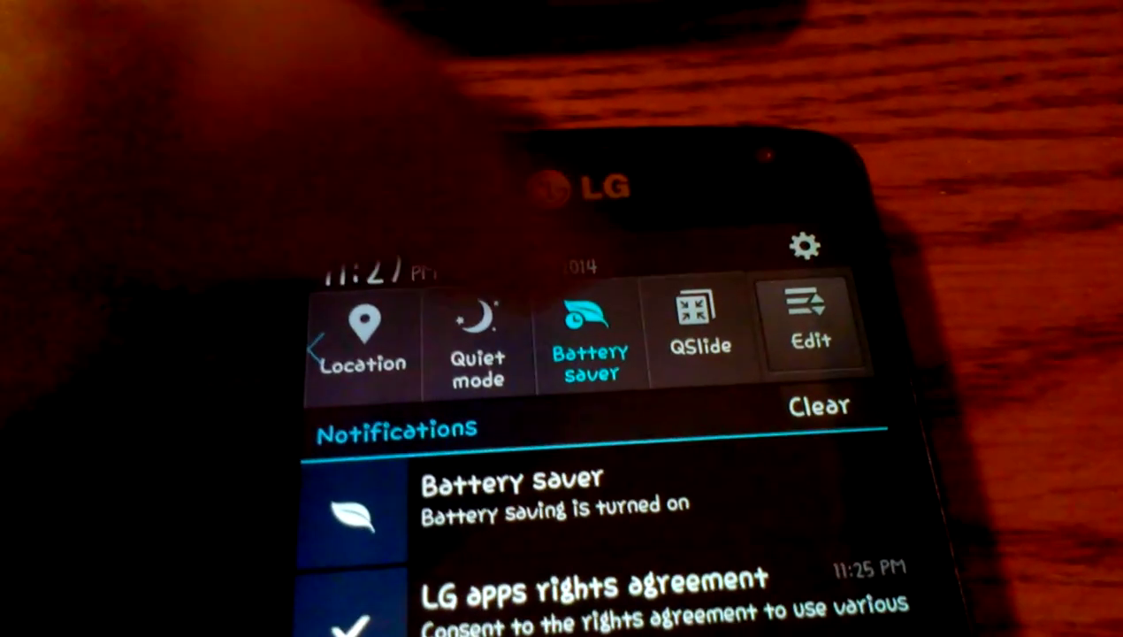
Open Battery settings from the Battery saver notification, showing 24% charge with saver on
left_click(700, 332)
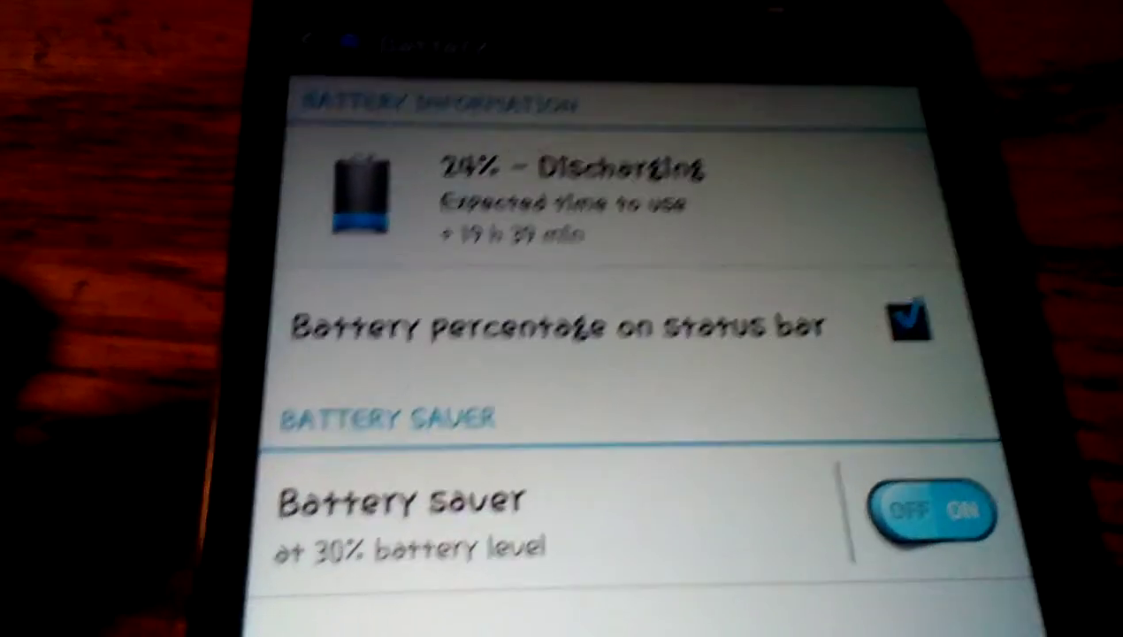
scroll("down", 3)
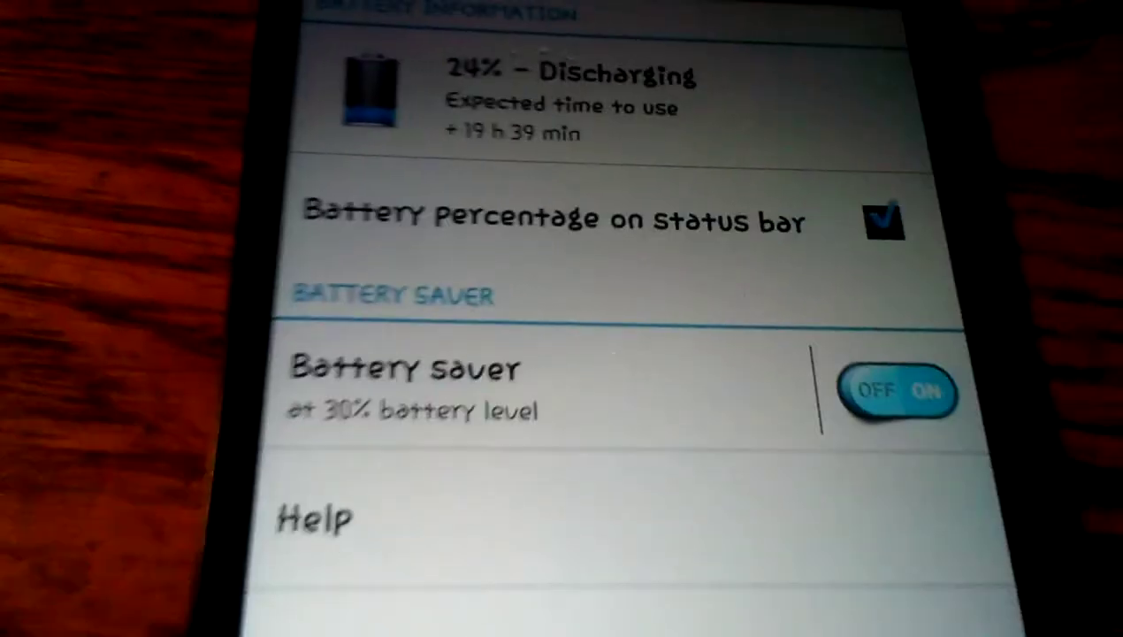